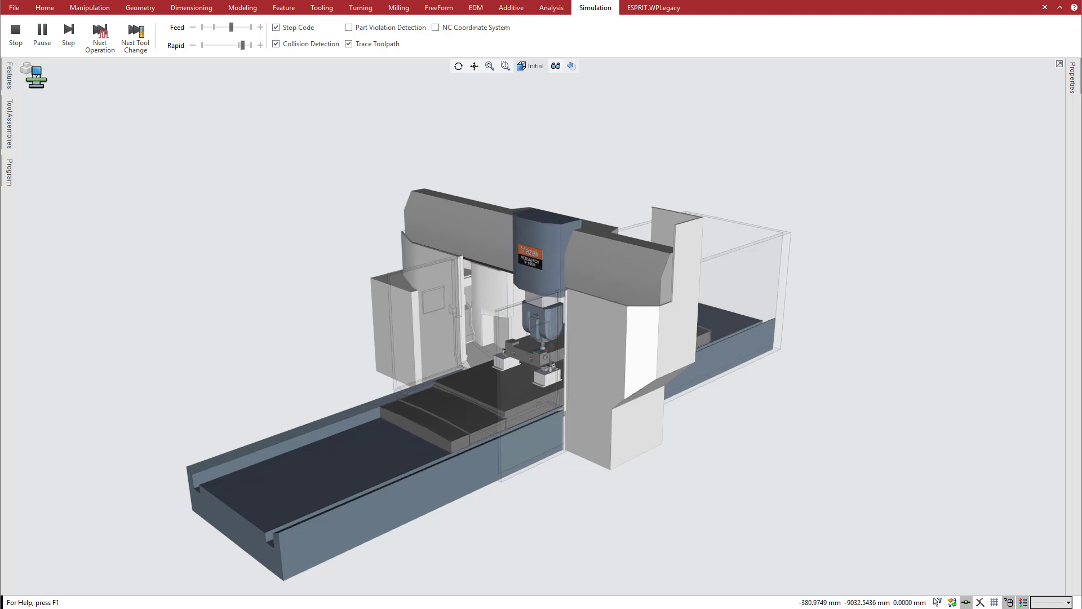
Step: Let the bridge mill simulation play through the early operations, then pause it
left_click(68, 36)
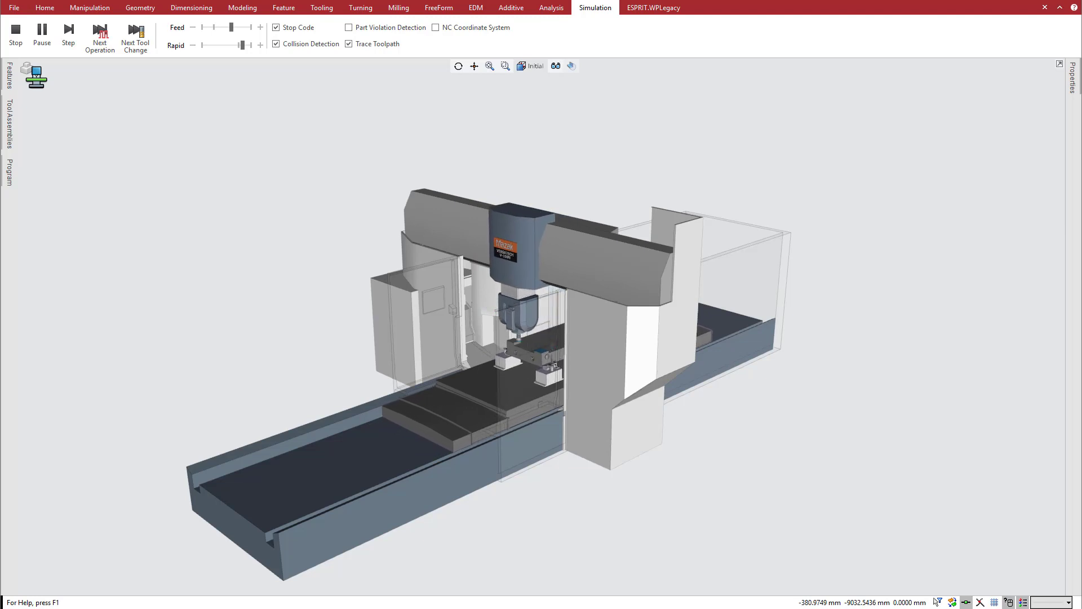
left_click(68, 32)
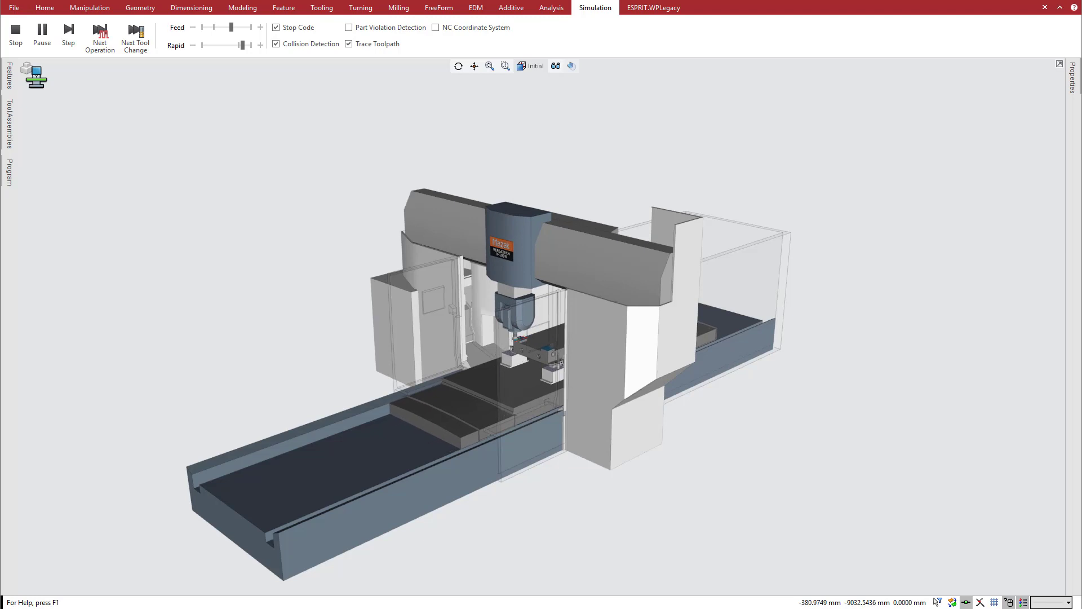
left_click(68, 36)
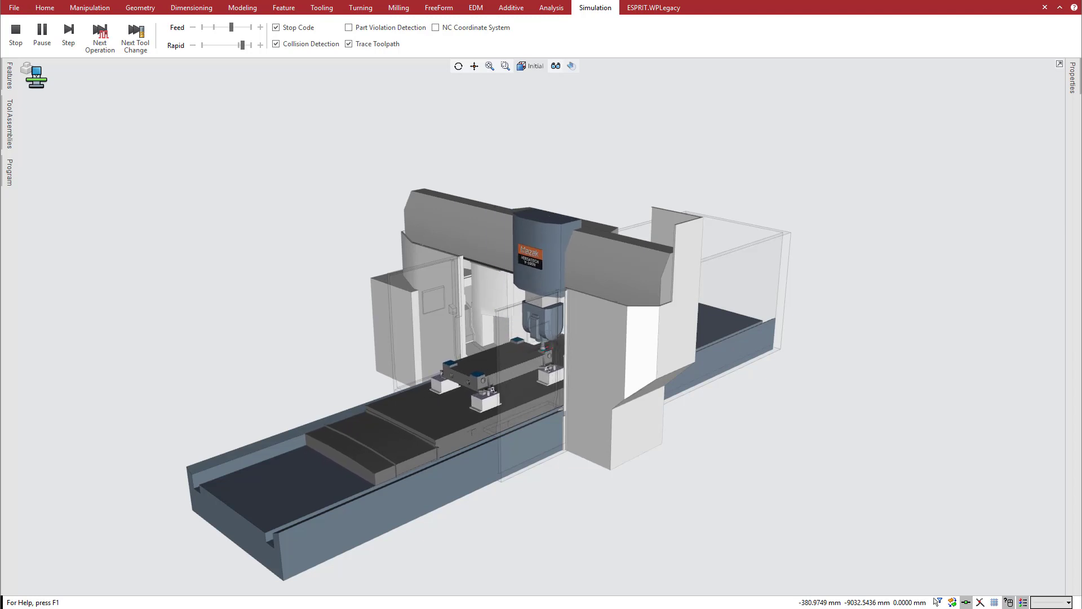
left_click(68, 36)
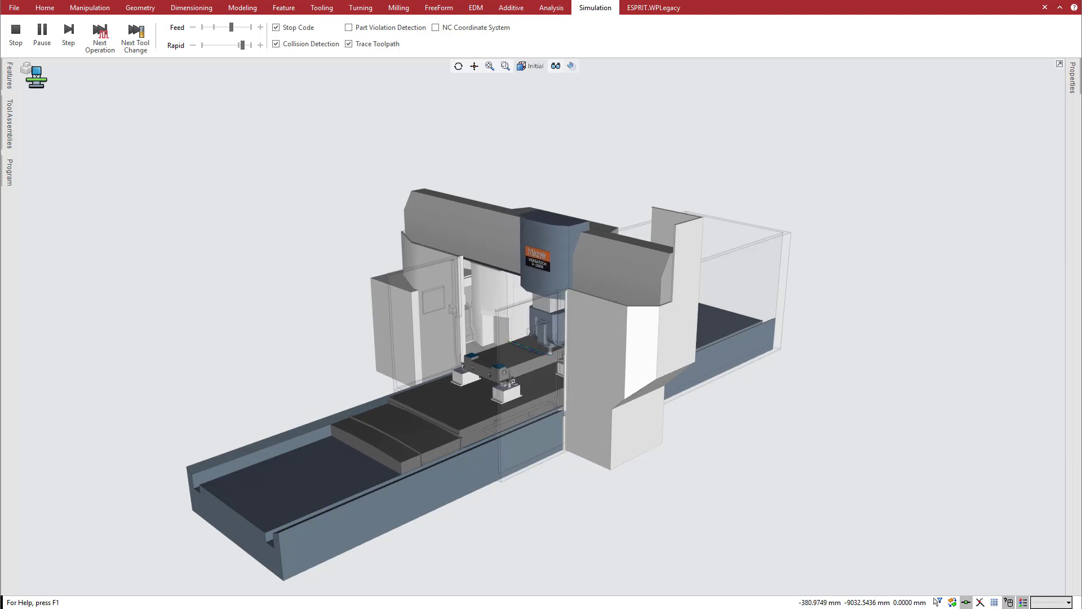
left_click(68, 36)
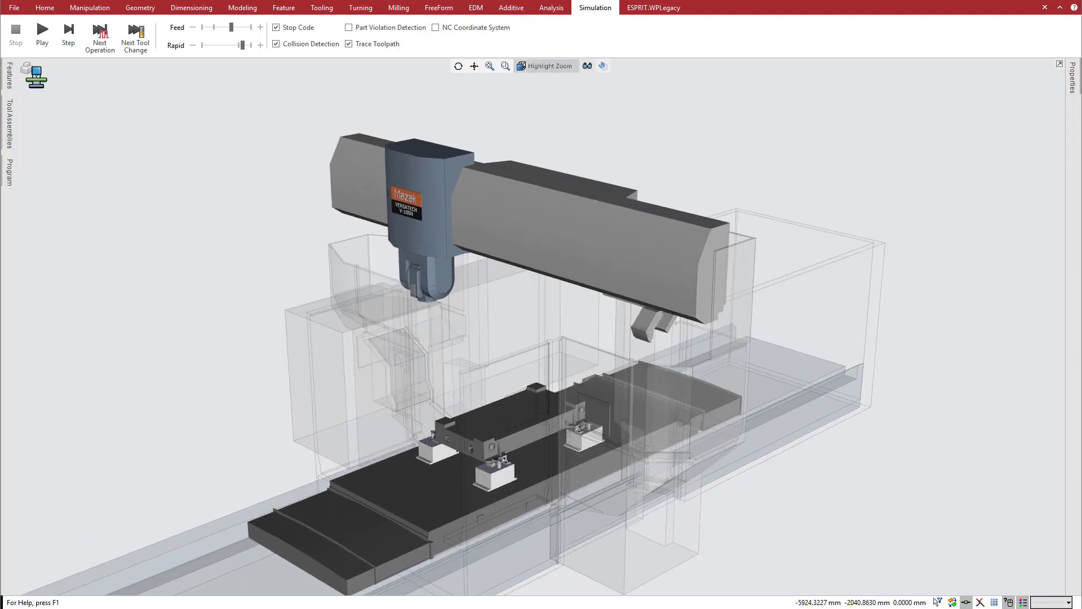
Step: Enter Machine Setup mode for the Mazak gantry mill with the fixtured part
left_click(44, 7)
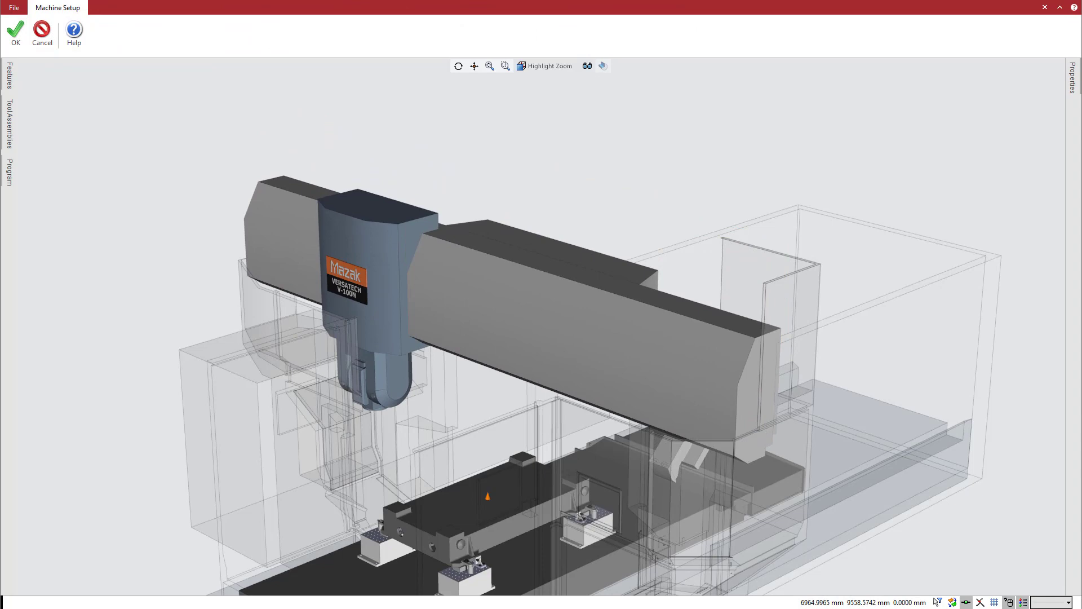
Step: Set the G54 work offset's W Machine position to -800 and accept the offset changes
left_click(14, 31)
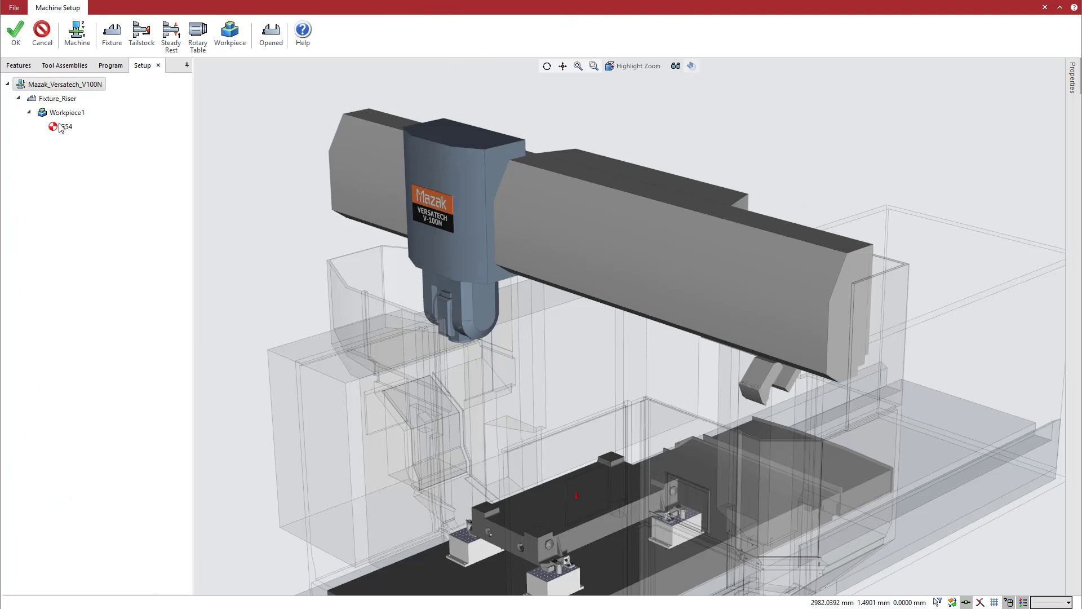
left_click(65, 127)
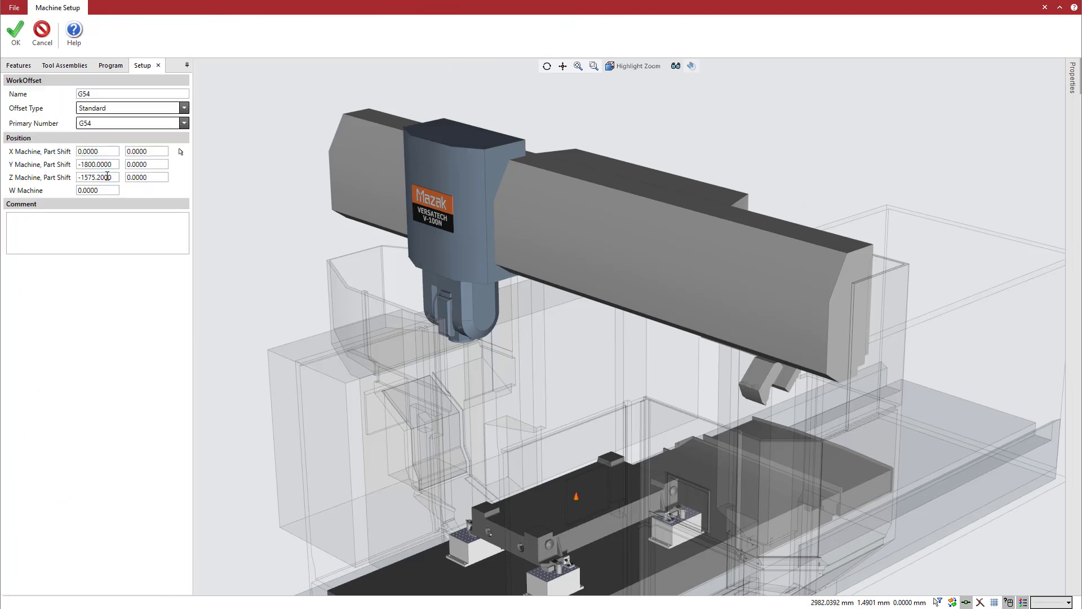
left_click(97, 190)
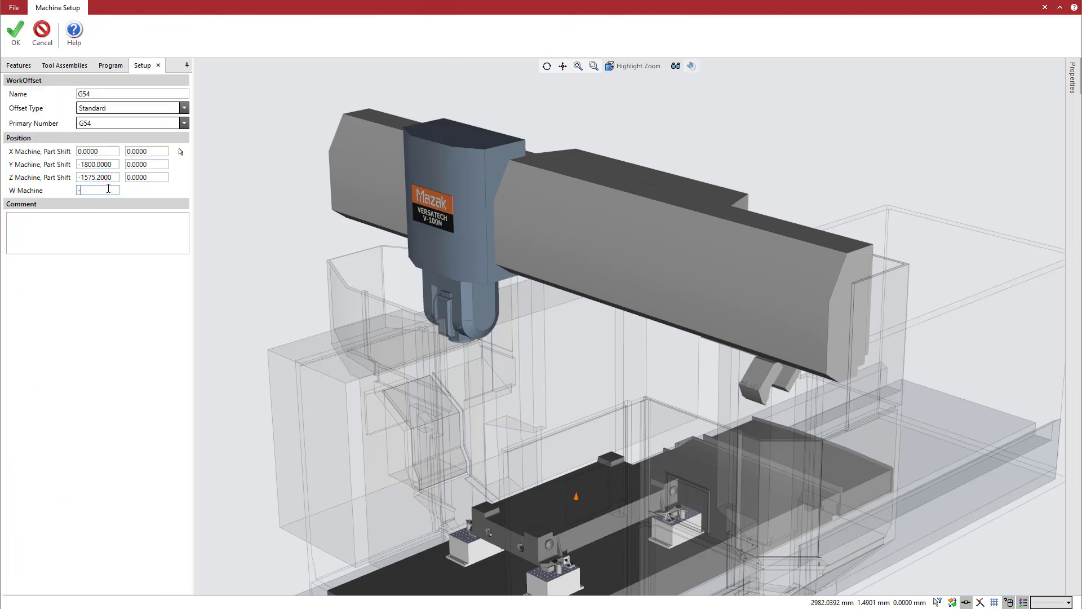
type("-800")
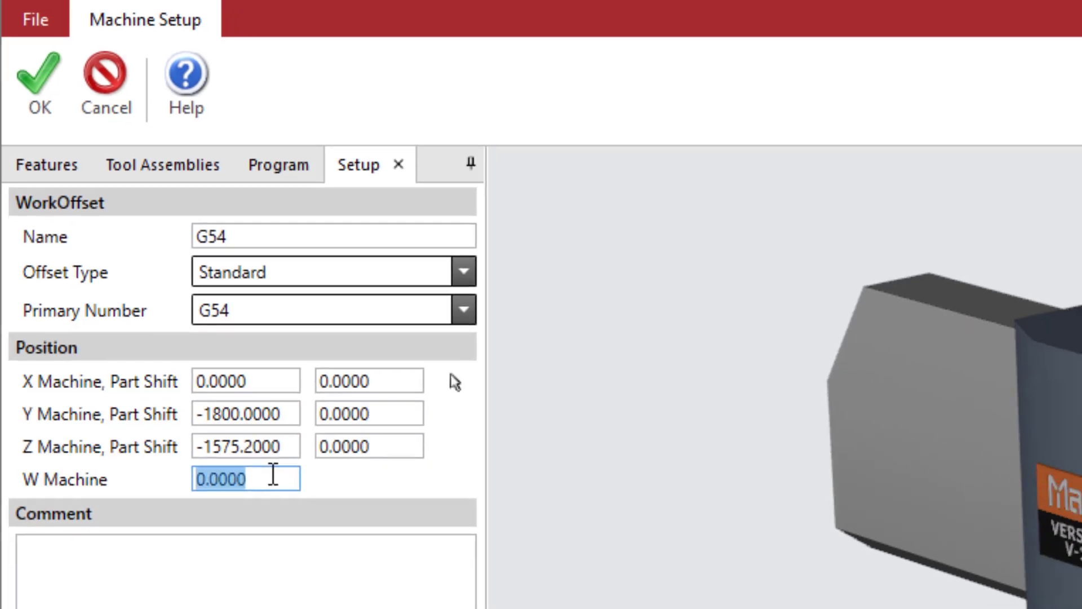
type("-800")
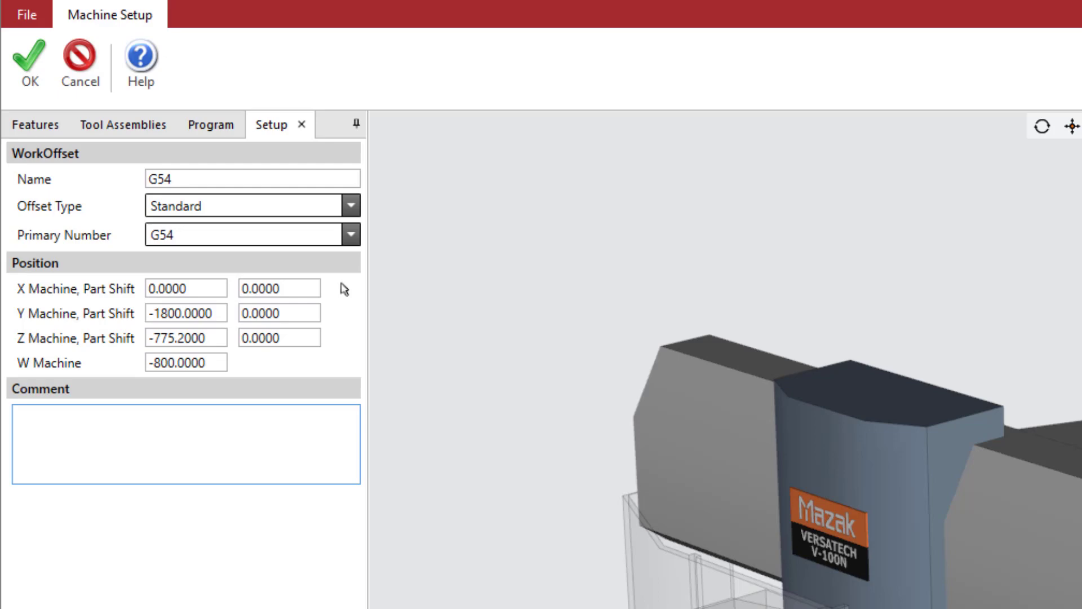
left_click(185, 362)
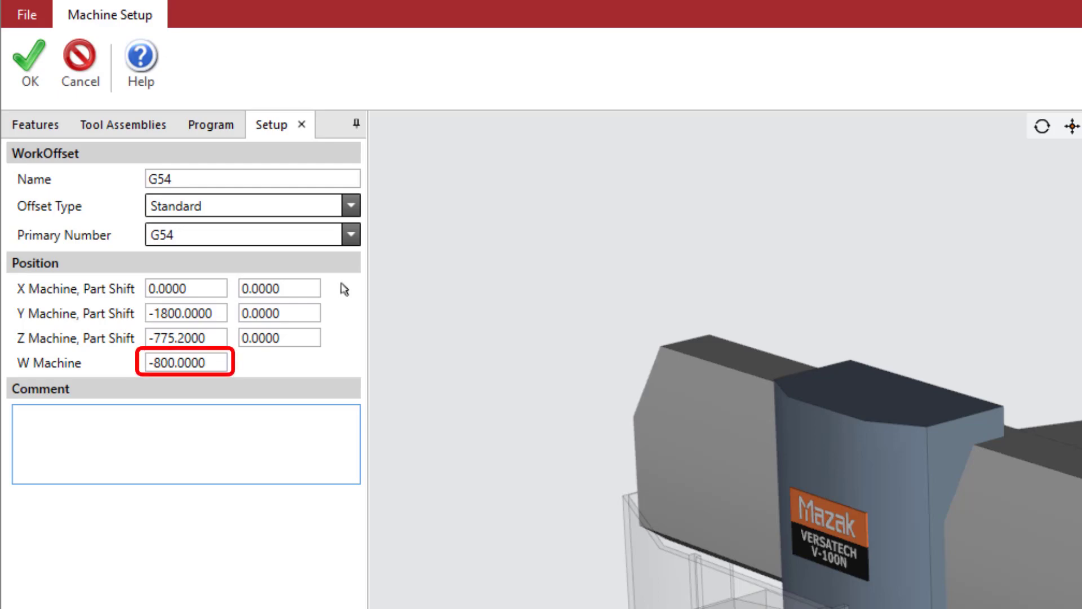
left_click(27, 62)
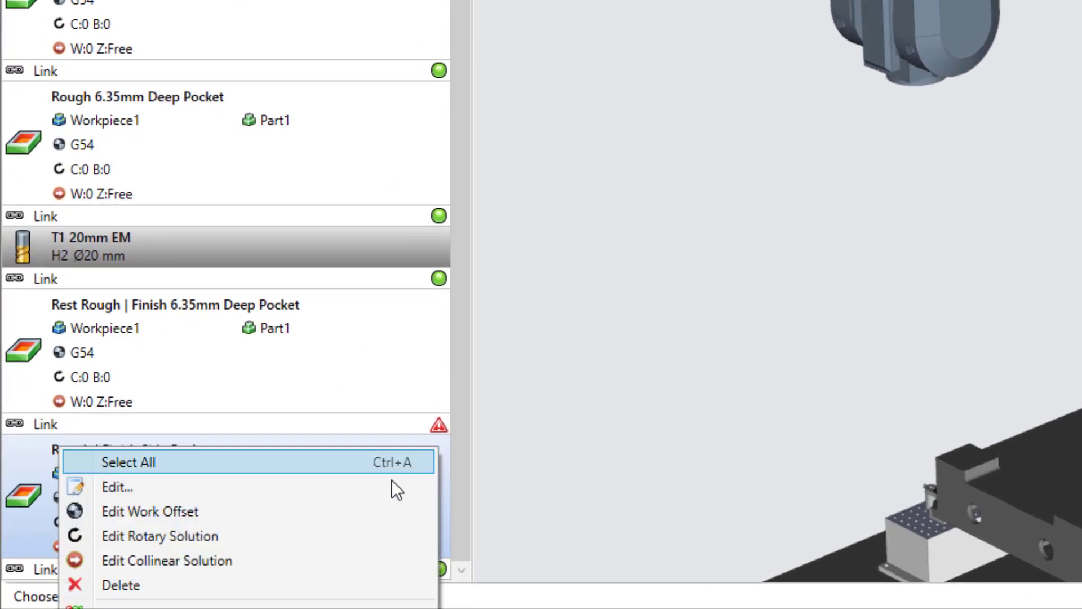
Step: Edit the Rough | Finish Side Pocket collinear solution for W at -350 with Z free
left_click(150, 511)
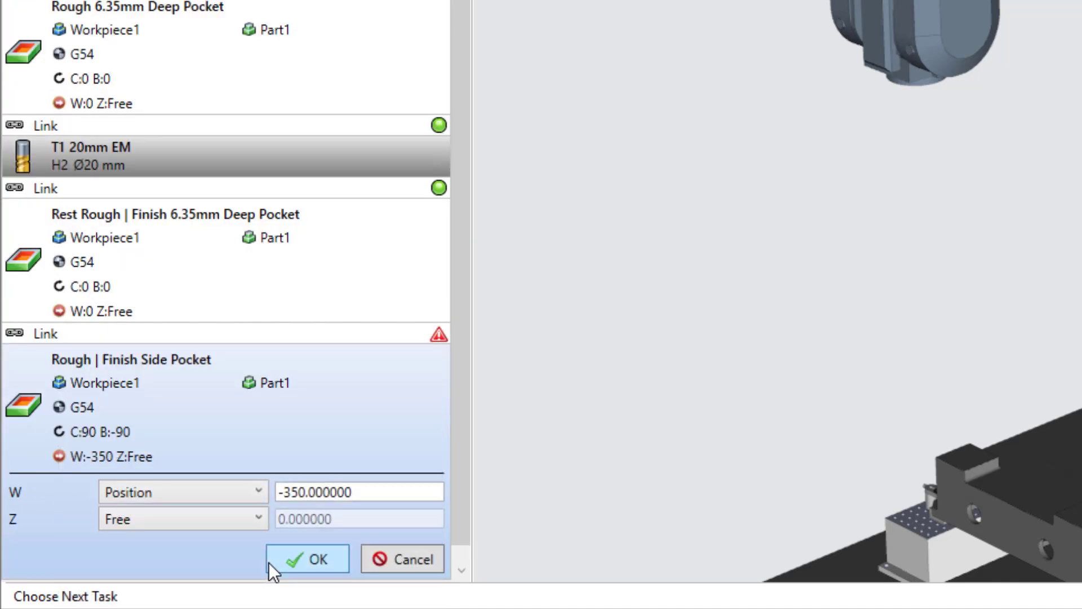
mouse_move(250, 566)
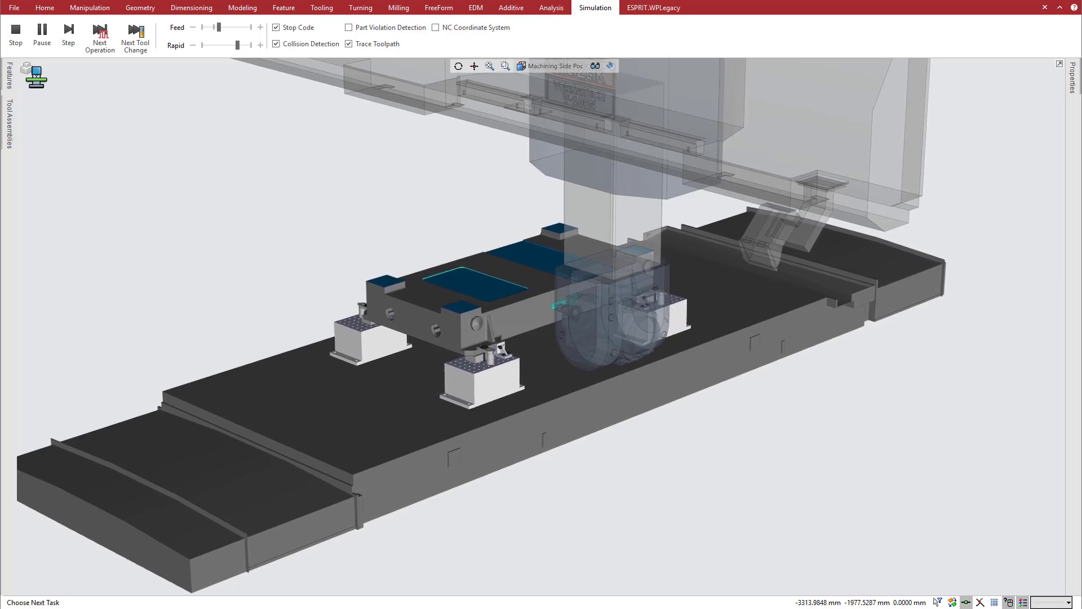
Step: Exit the side pocket simulation back to the program's operation list
left_click(43, 8)
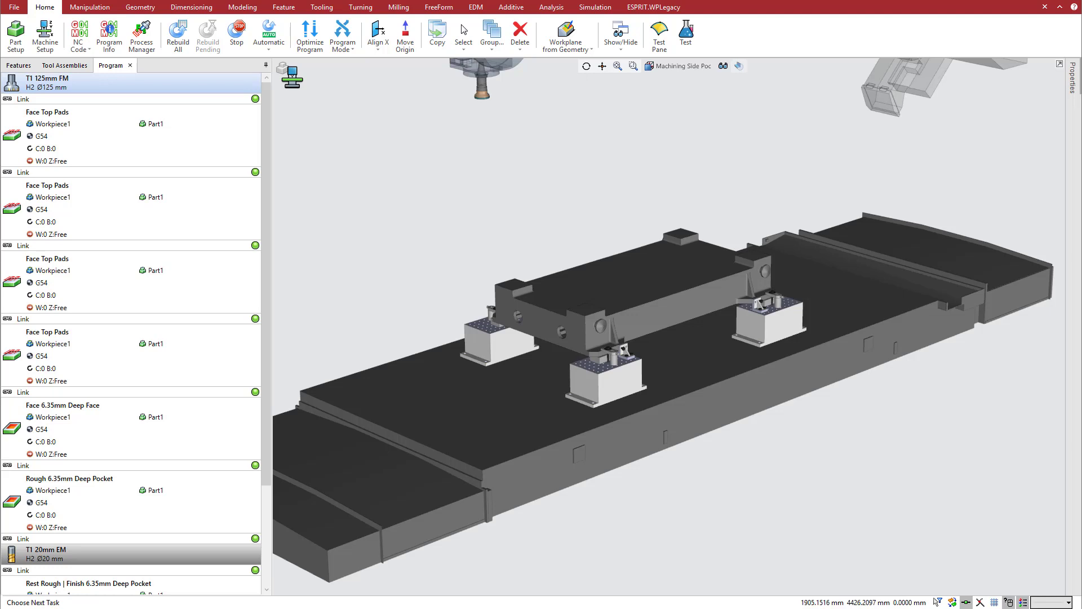
Step: Edit the T1 125mm face mill tool change position, keeping W movement at machine location 0
right_click(46, 82)
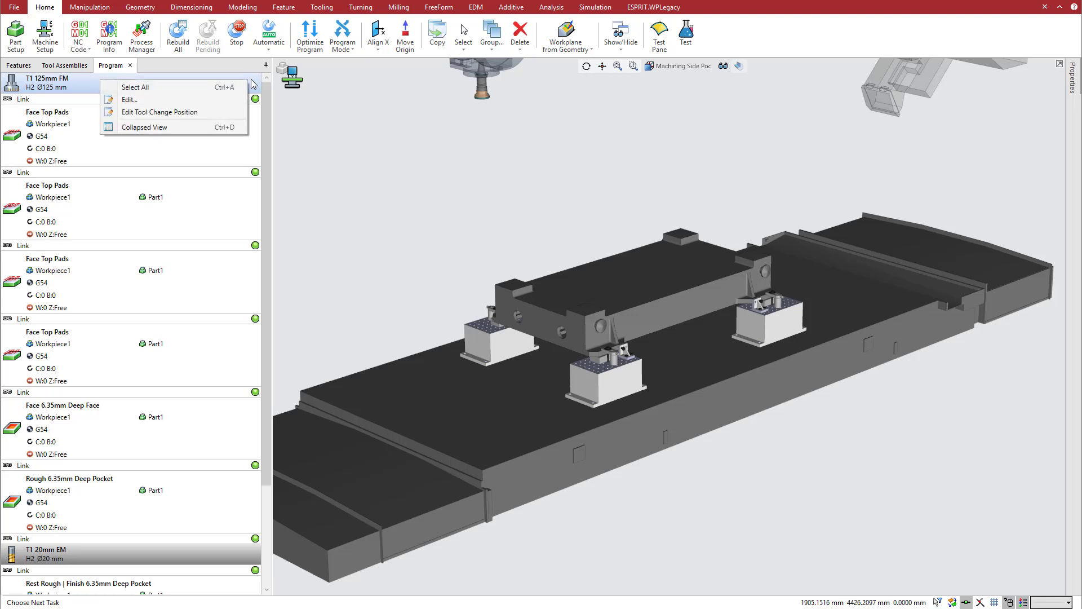
left_click(159, 112)
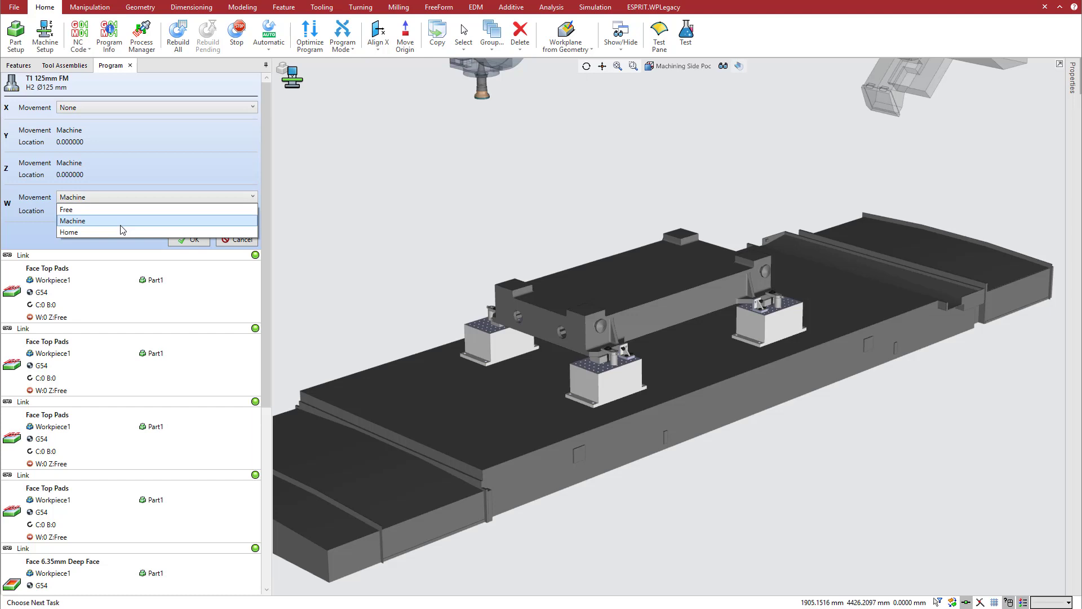
mouse_move(90, 232)
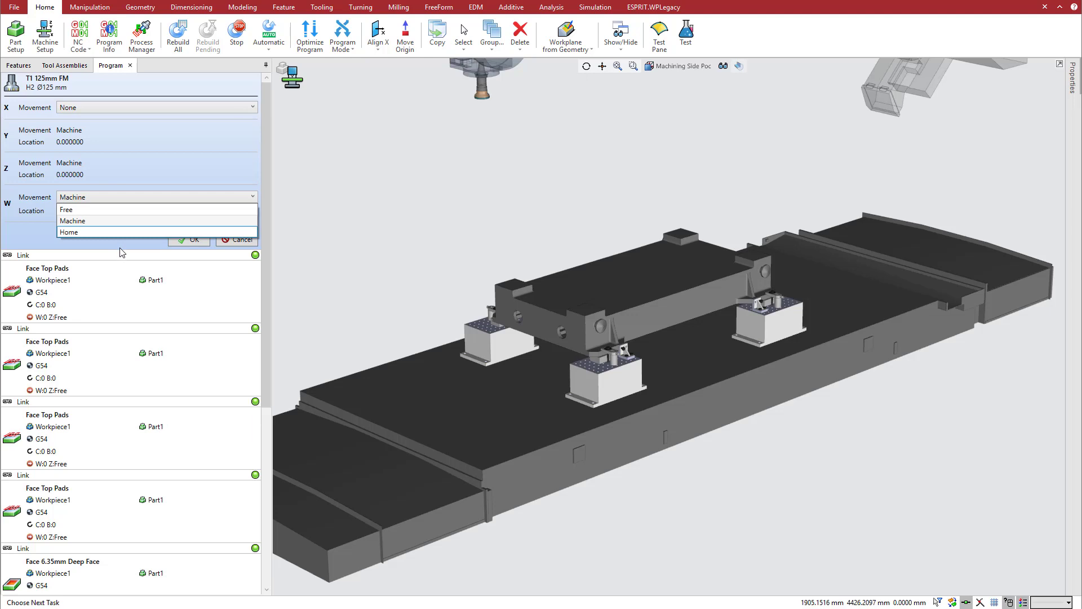
left_click(72, 220)
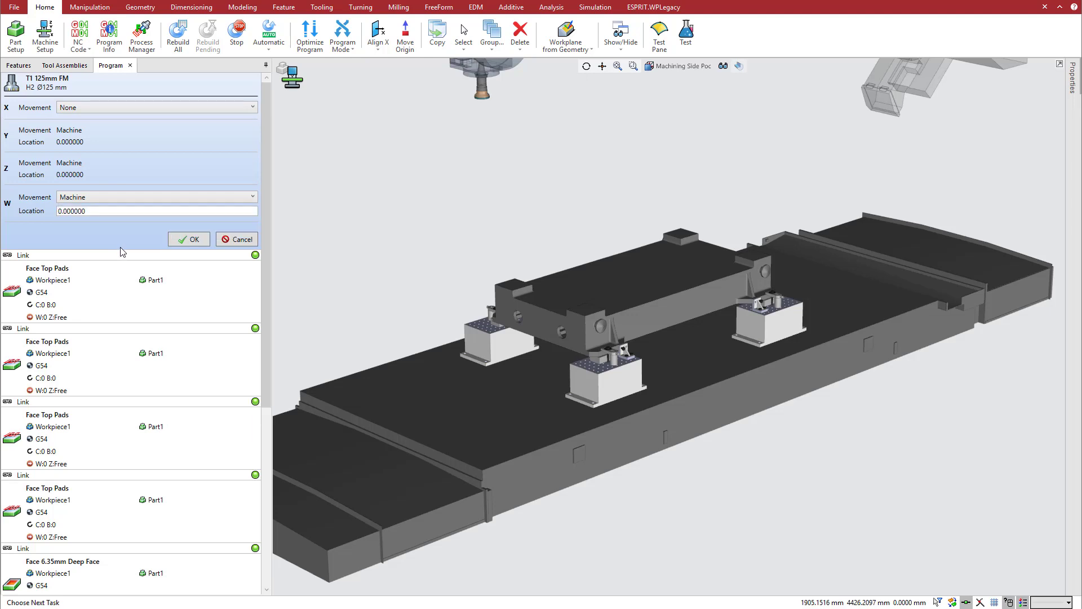